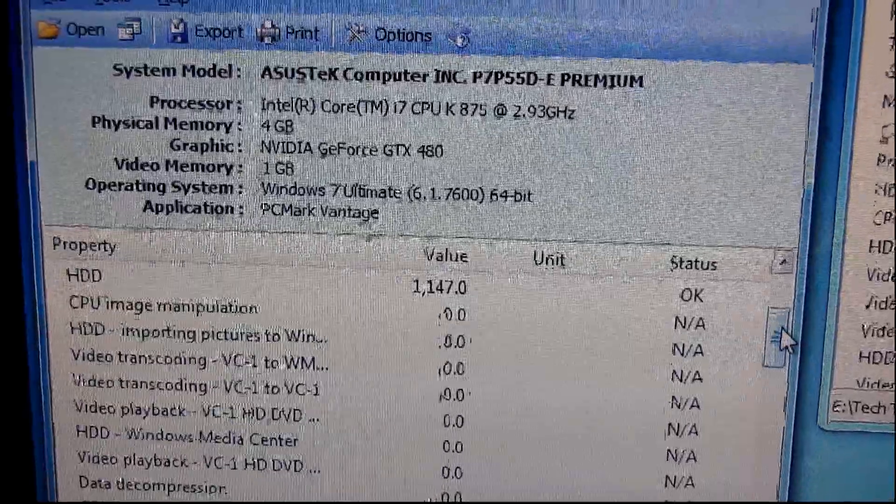
# Scroll the Force SSD.pcr Property list to show the HDD score of 22,101.0.
pyautogui.scroll(-3)
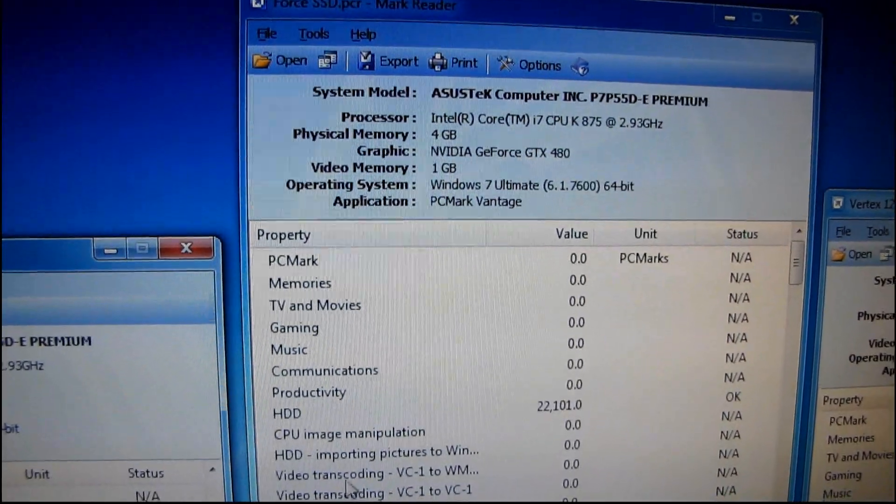
# Scroll Force SSD results to the bottom and select the HDD gaming row (122,669,064.0 B/s).
pyautogui.scroll(-3)
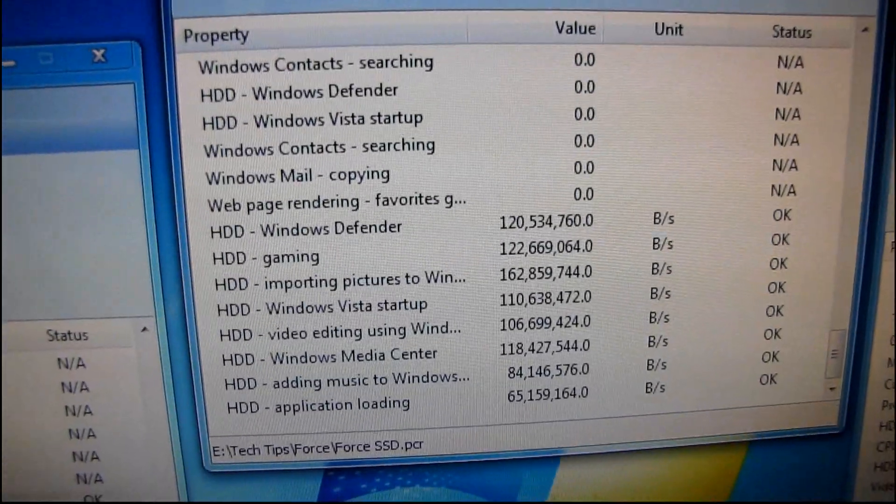
pyautogui.click(314, 229)
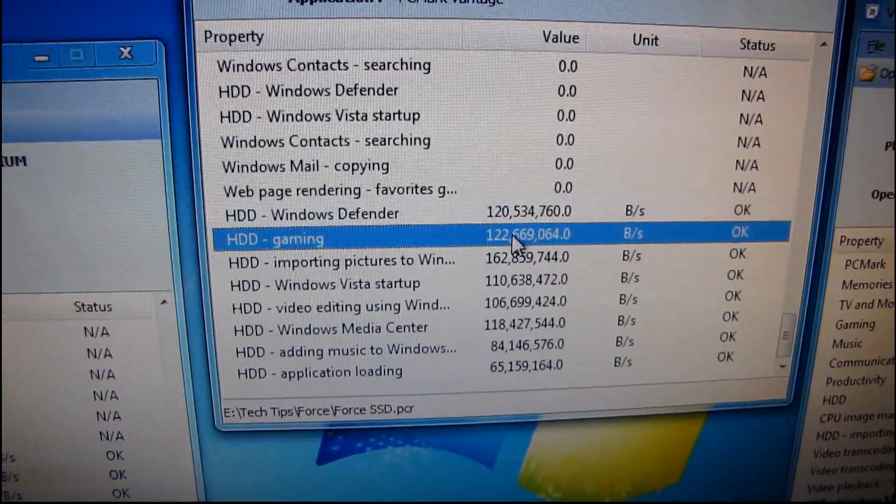
# Bring Crucial Old SSD results forward and select its HDD video editing row (1,863,366.0 B/s).
pyautogui.click(354, 308)
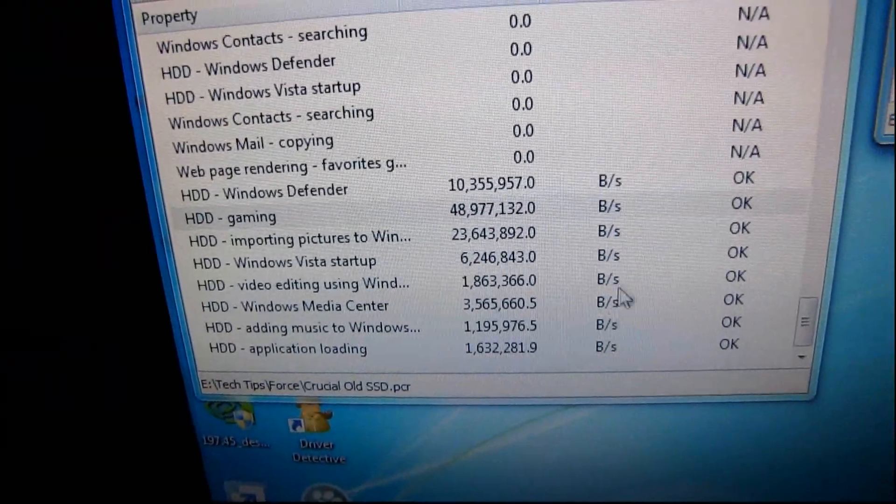
pyautogui.click(488, 302)
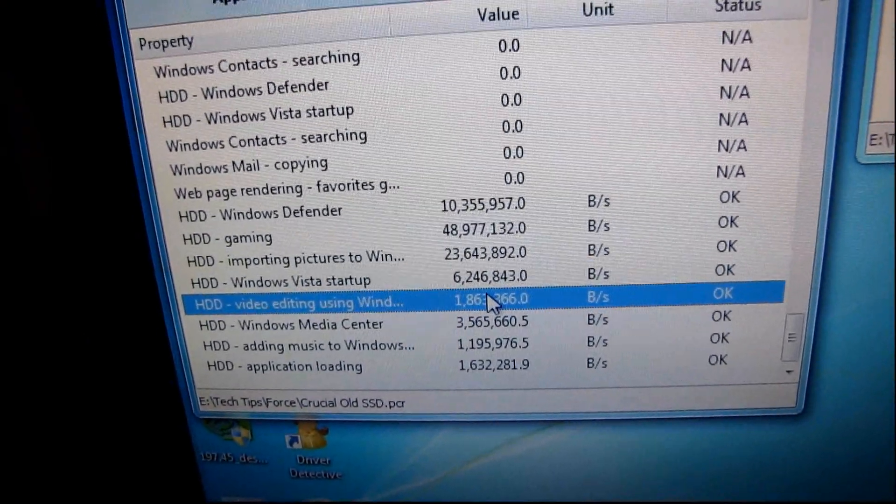